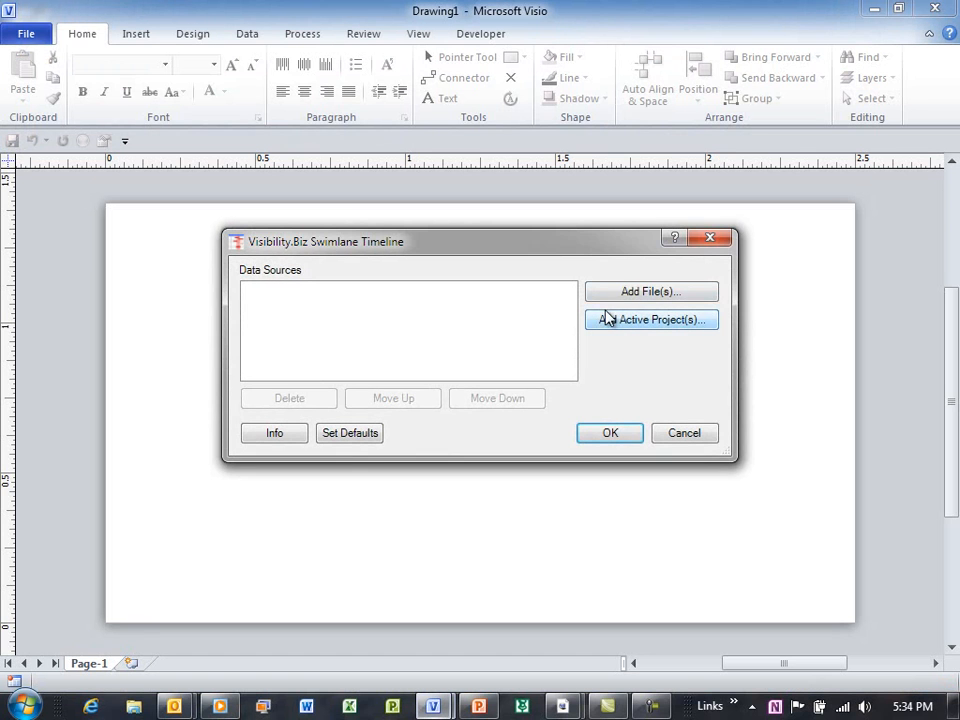
# Step: From Add File(s), browse to Webinar Apr - 2011 and open the original Demo 3 Project Center extract in Excel
pyautogui.click(650, 292)
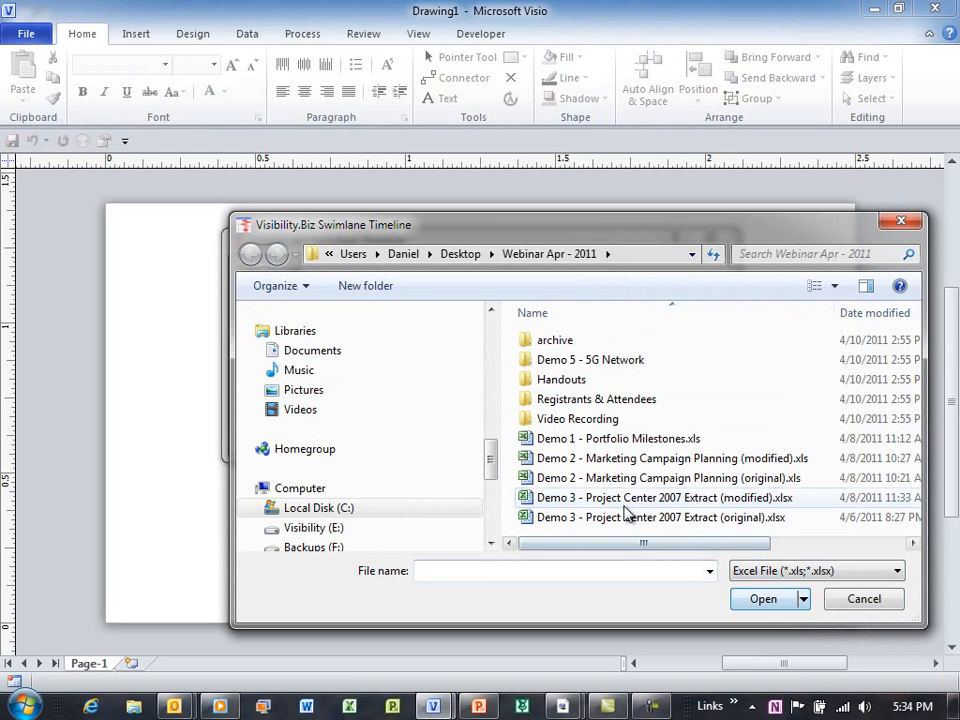
pyautogui.moveTo(650, 524)
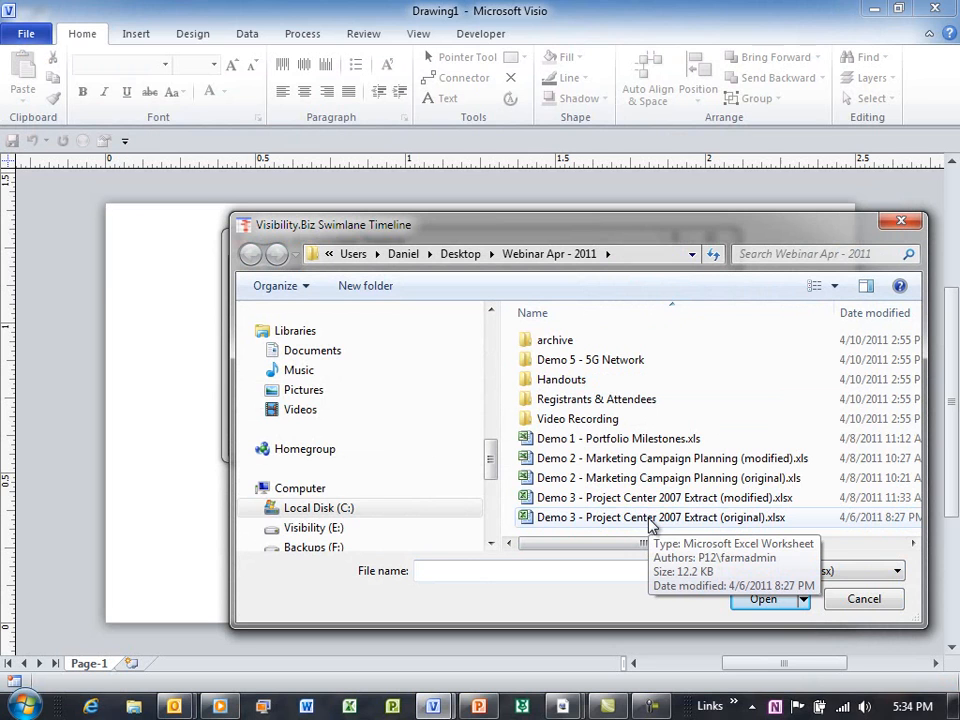
pyautogui.moveTo(688, 528)
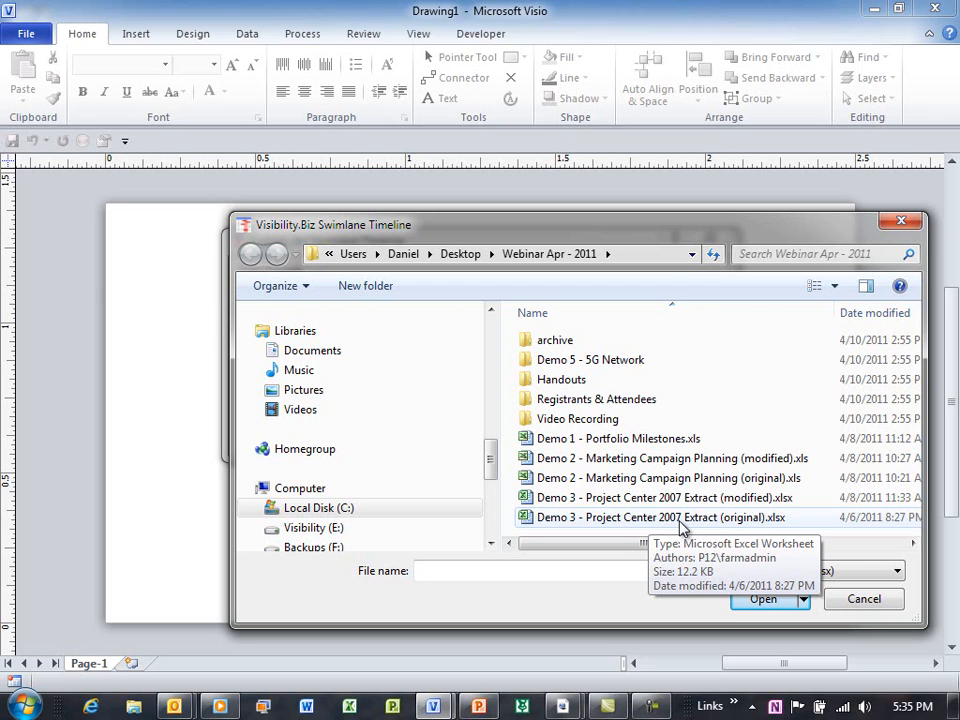
pyautogui.rightClick(658, 516)
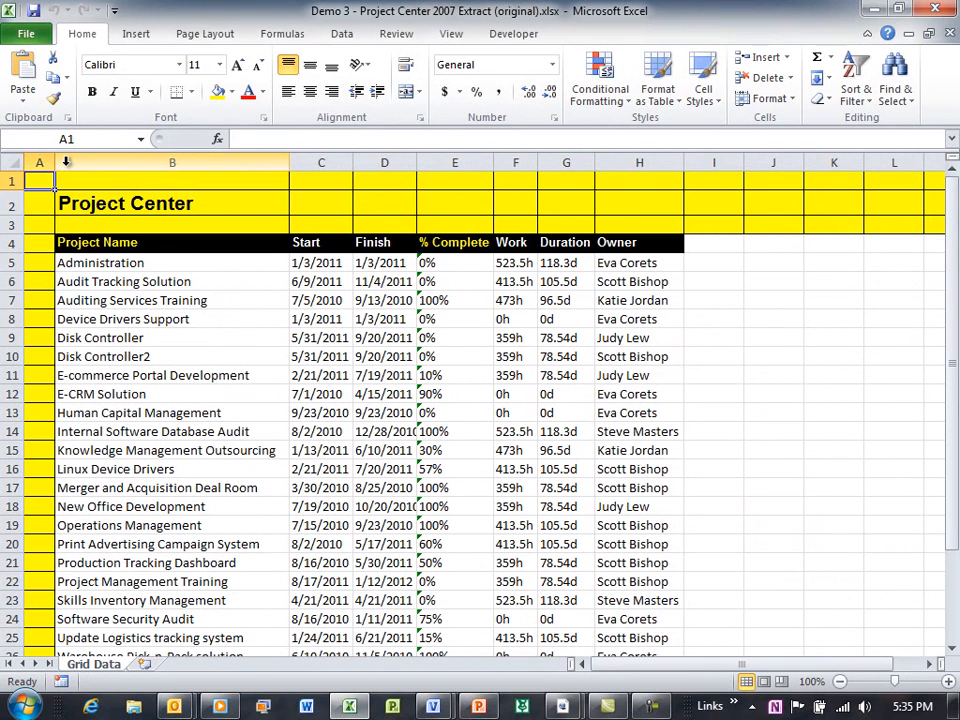
# Step: Delete title rows 1–3 so the headers sit in row 1, then return to the Visio file dialog
pyautogui.click(40, 160)
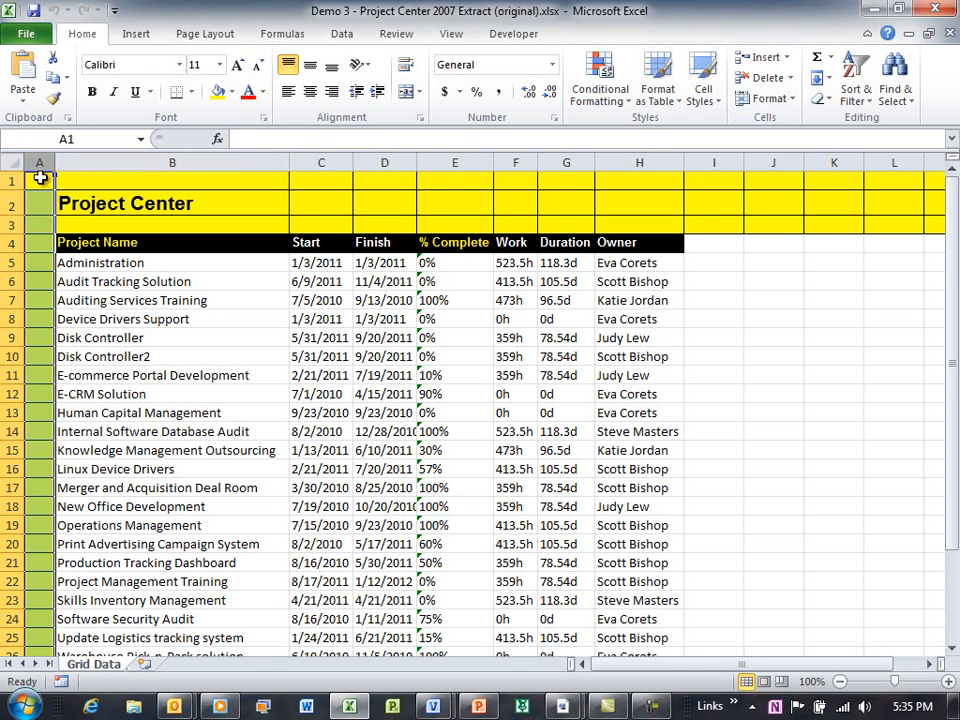
pyautogui.rightClick(40, 180)
pyautogui.write('Name')
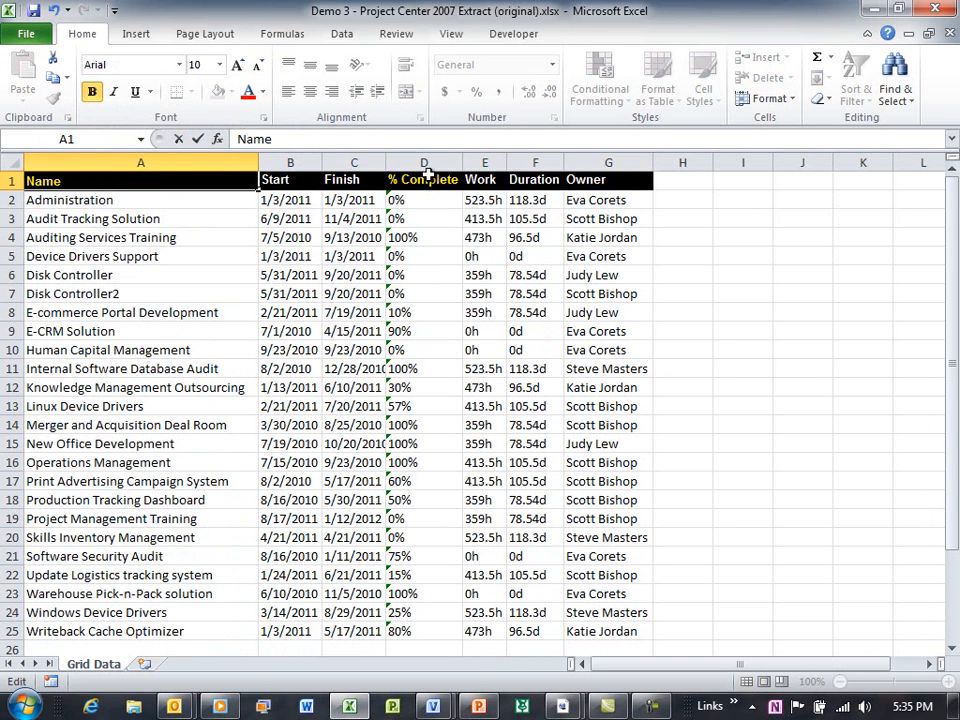
pyautogui.click(424, 180)
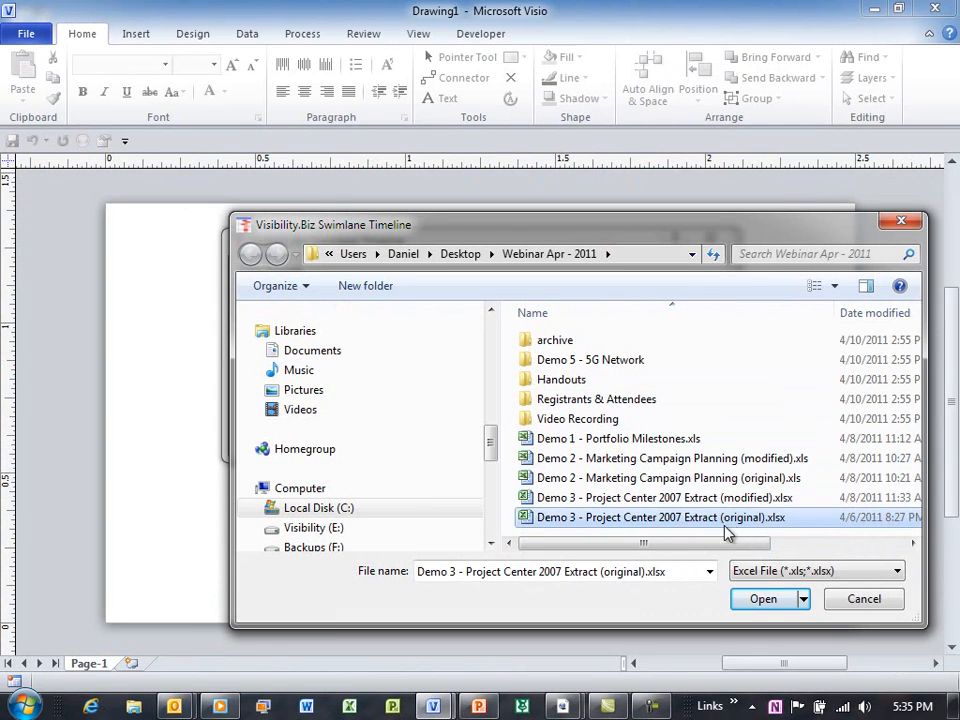
# Step: View Demo 3 - Project Center 2007 Extract (modified).xlsx with its Percent_Complete header, then return to the picker
pyautogui.rightClick(656, 496)
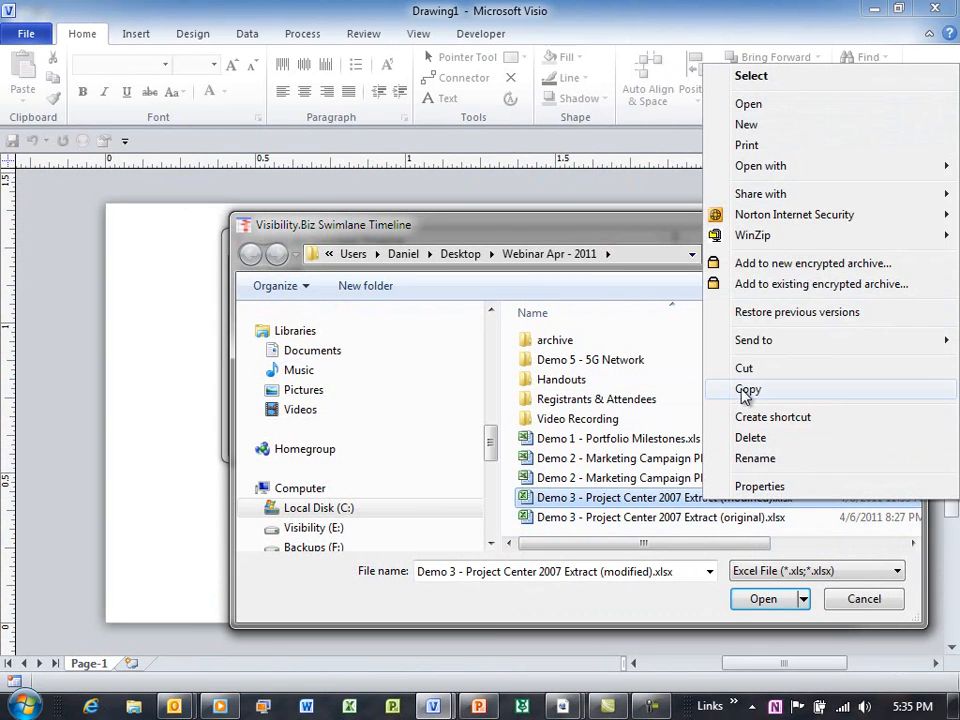
pyautogui.moveTo(748, 104)
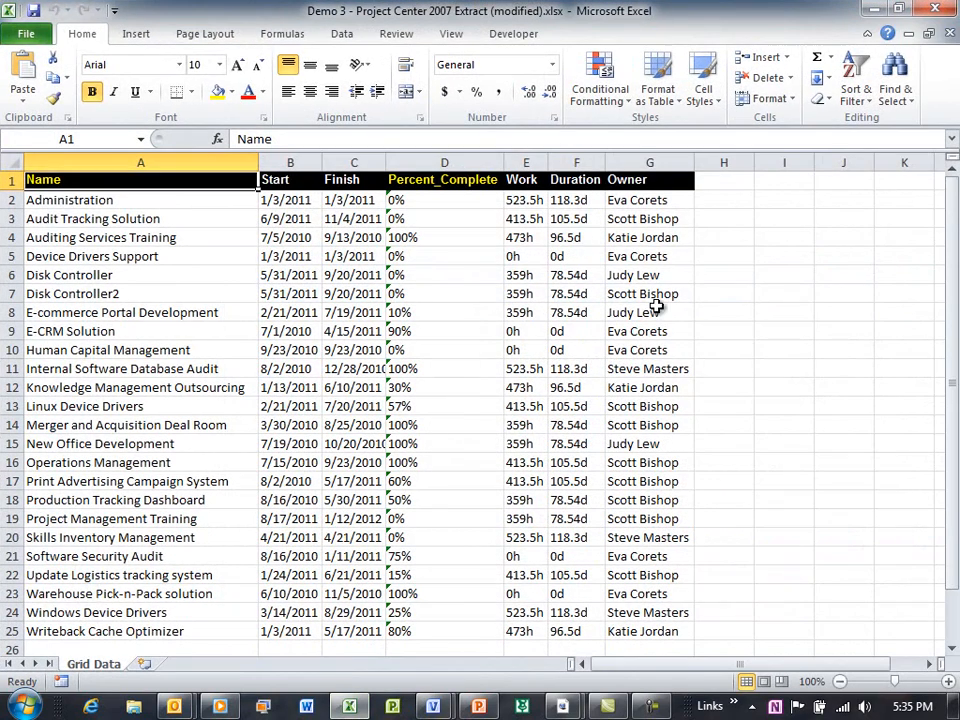
pyautogui.click(648, 162)
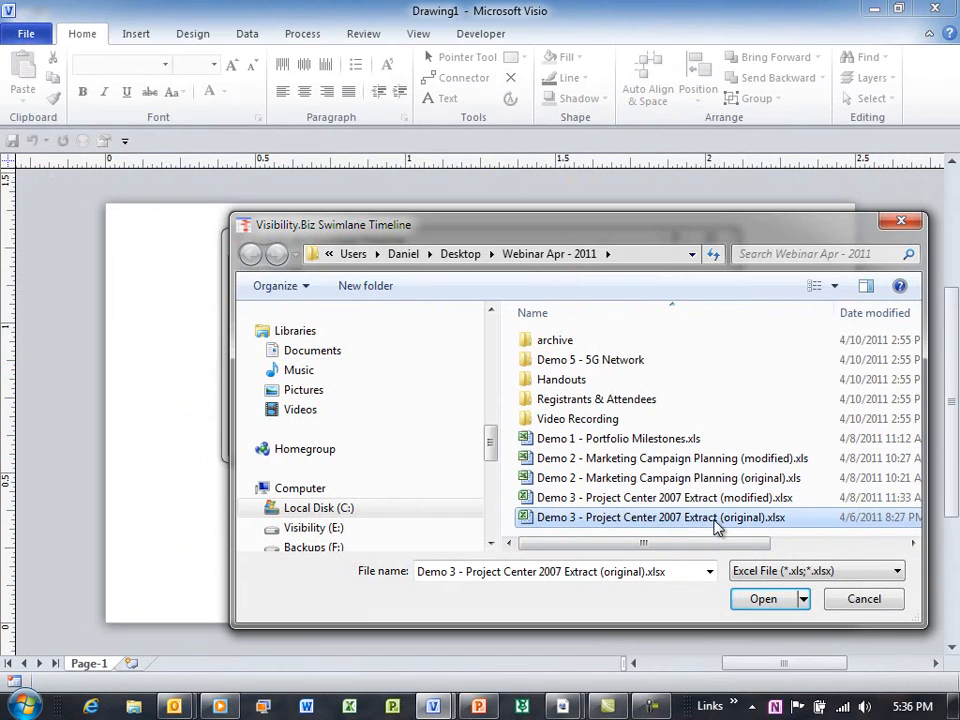
# Step: Load the chosen workbook as the data source and group the timeline lanes by Owner
pyautogui.click(764, 598)
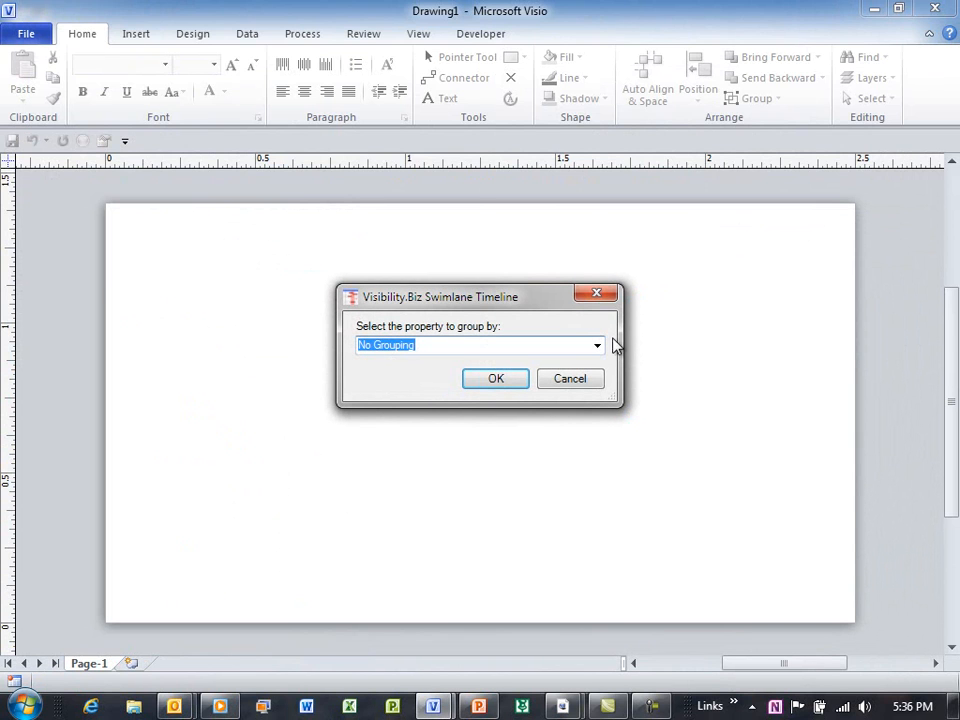
pyautogui.click(596, 344)
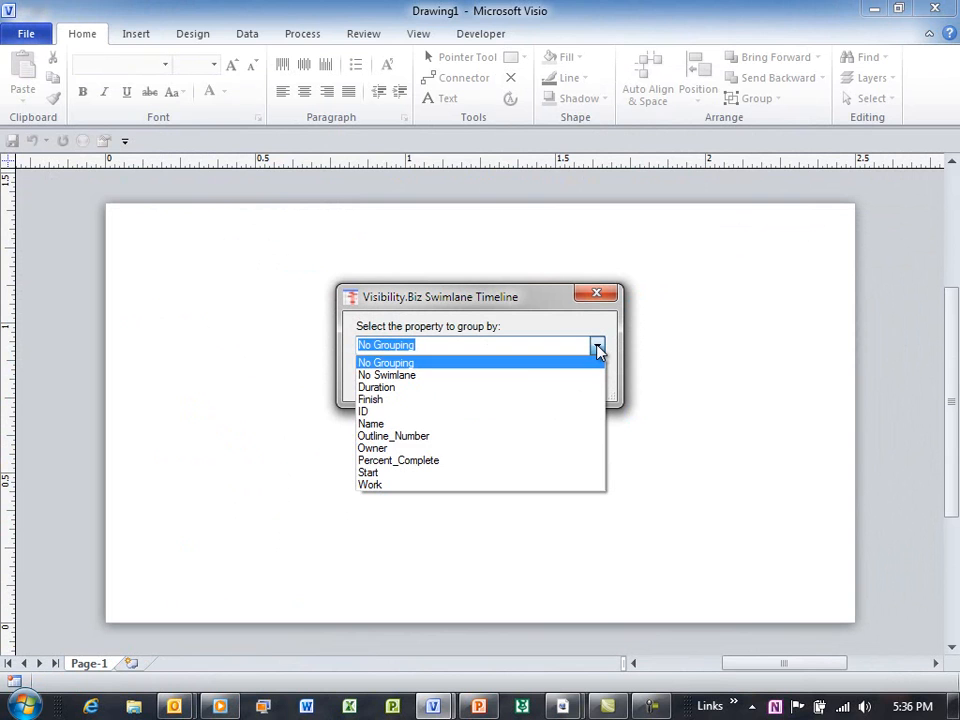
pyautogui.moveTo(372, 448)
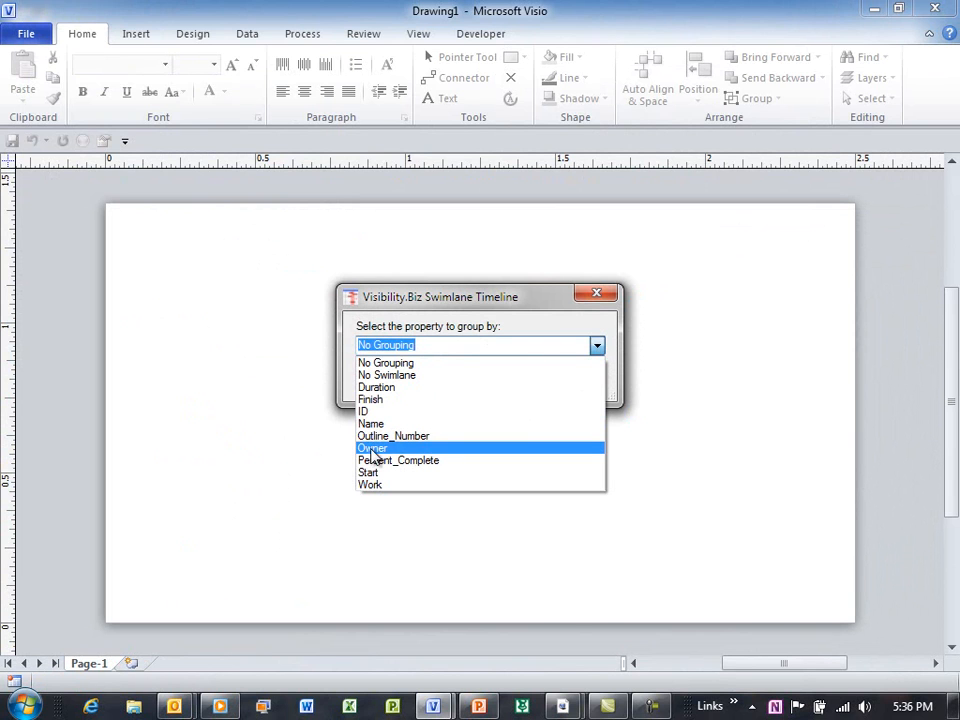
pyautogui.click(372, 448)
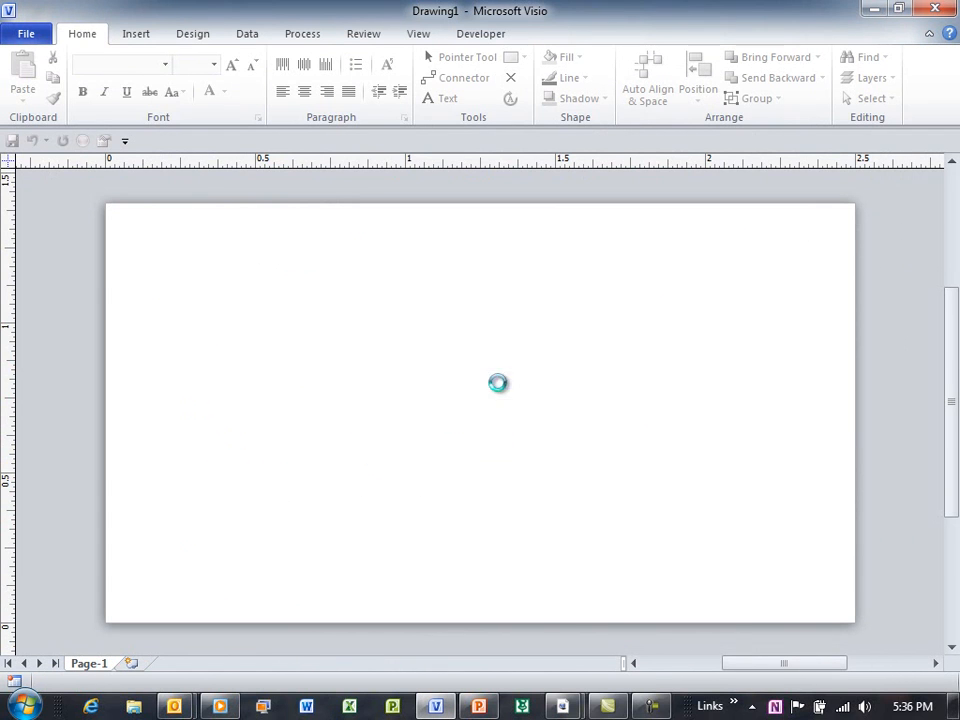
pyautogui.moveTo(416, 472)
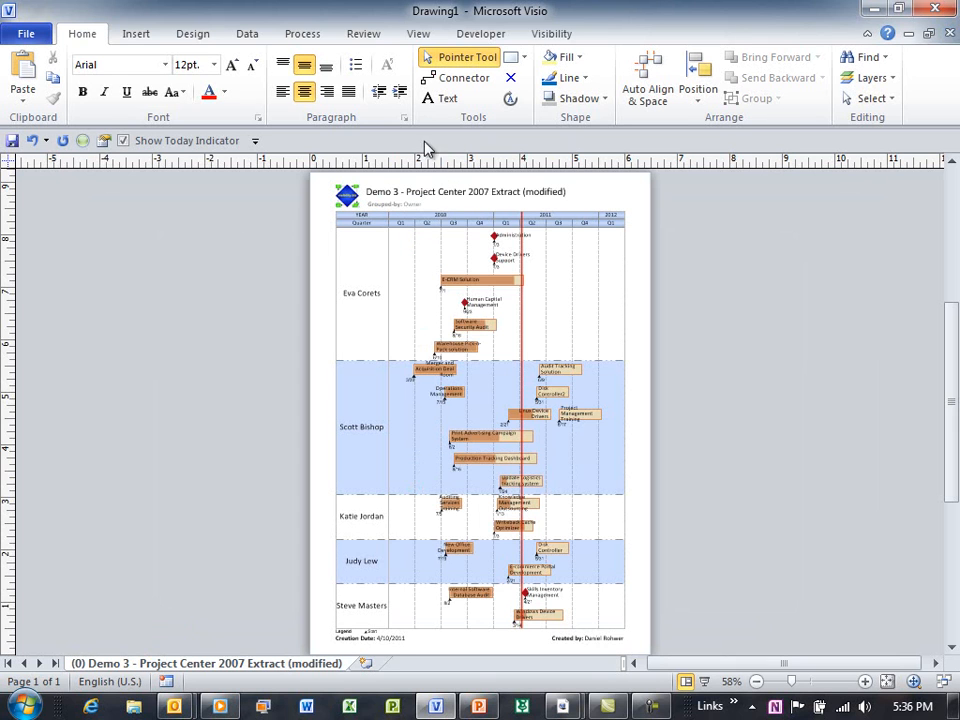
# Step: Apply the Demo 3 PWA Project Center style from the add-in's Visibility settings
pyautogui.click(550, 32)
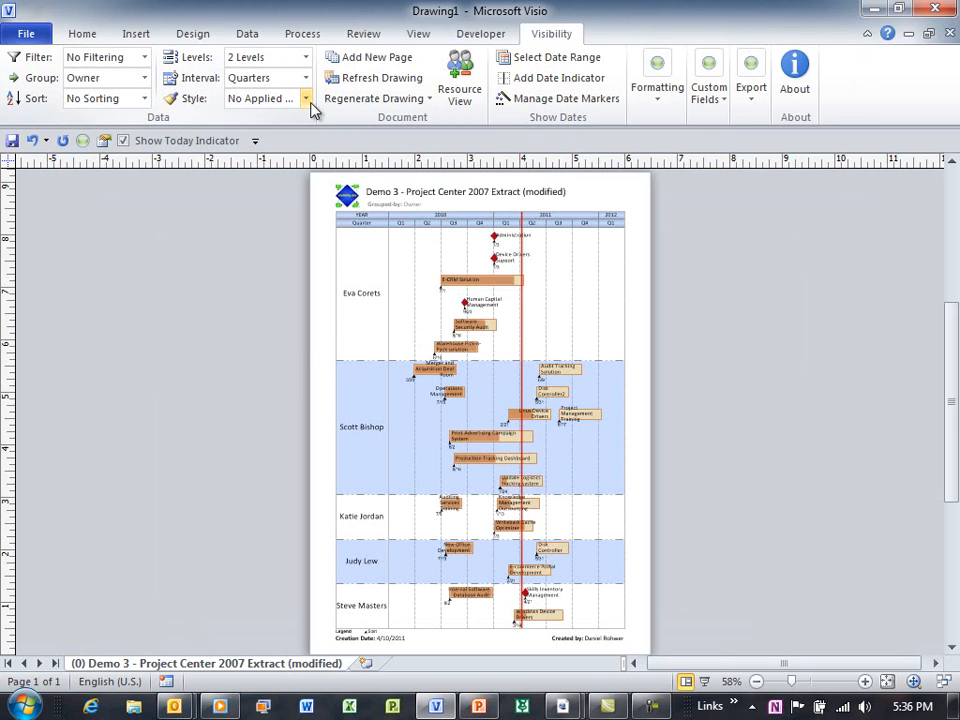
pyautogui.click(308, 98)
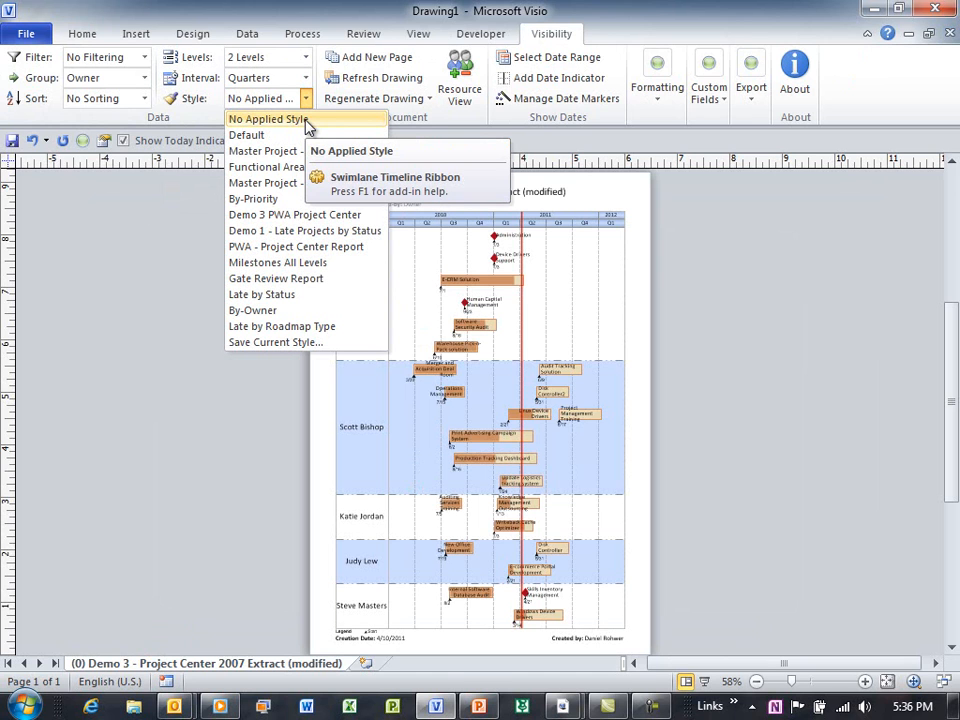
pyautogui.moveTo(304, 230)
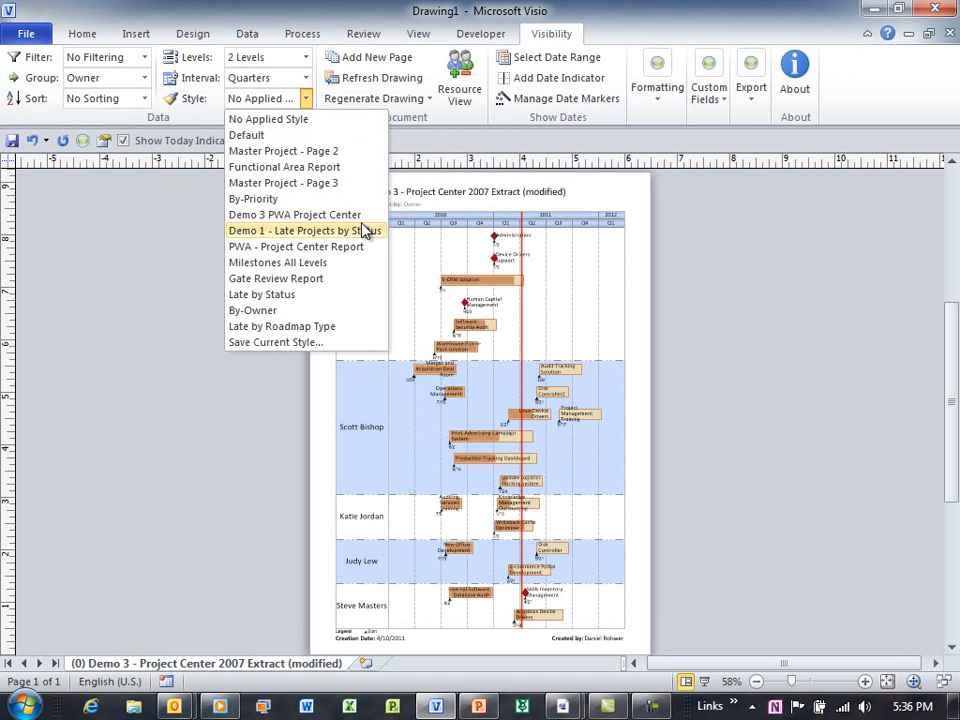
pyautogui.moveTo(294, 214)
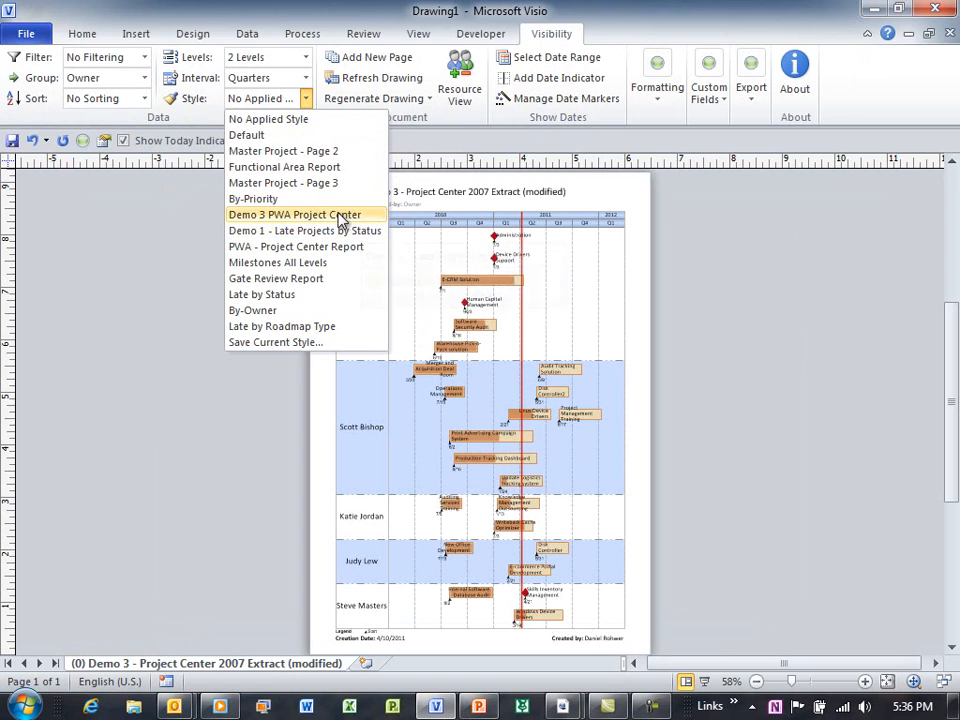
pyautogui.click(292, 214)
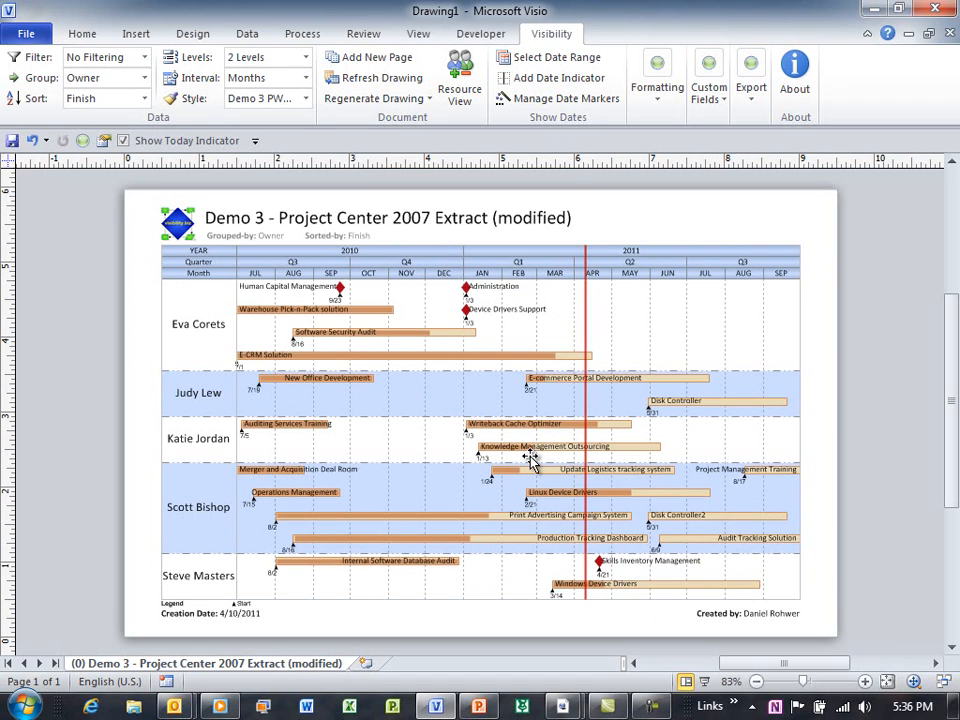
# Step: Select the Software Security Audit and Production Tracking Dashboard bars and fill them yellow
pyautogui.click(384, 332)
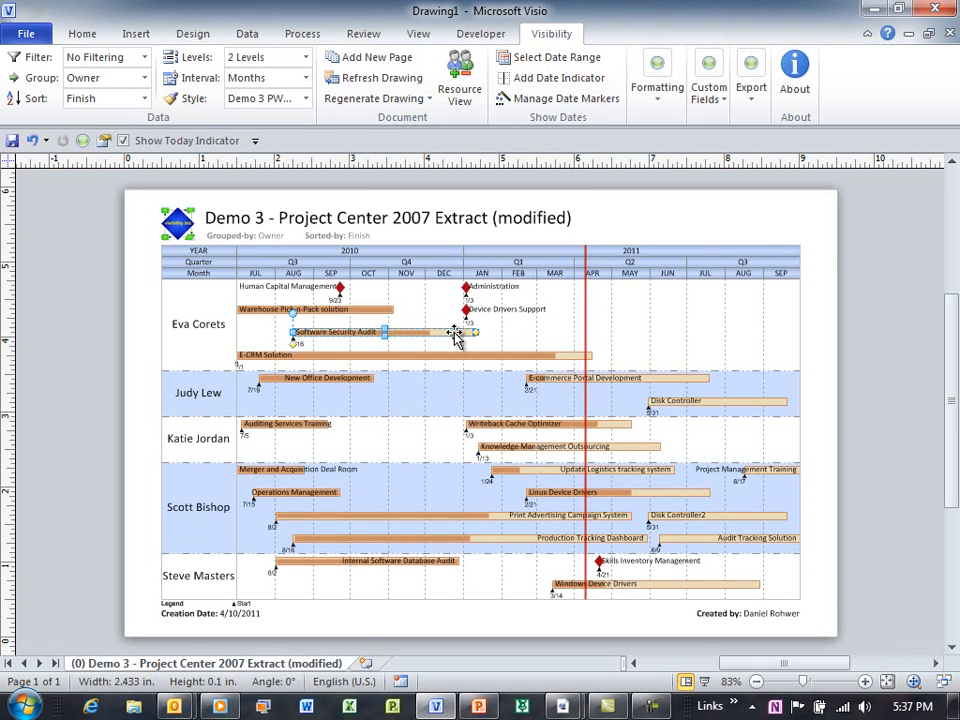
pyautogui.moveTo(616, 460)
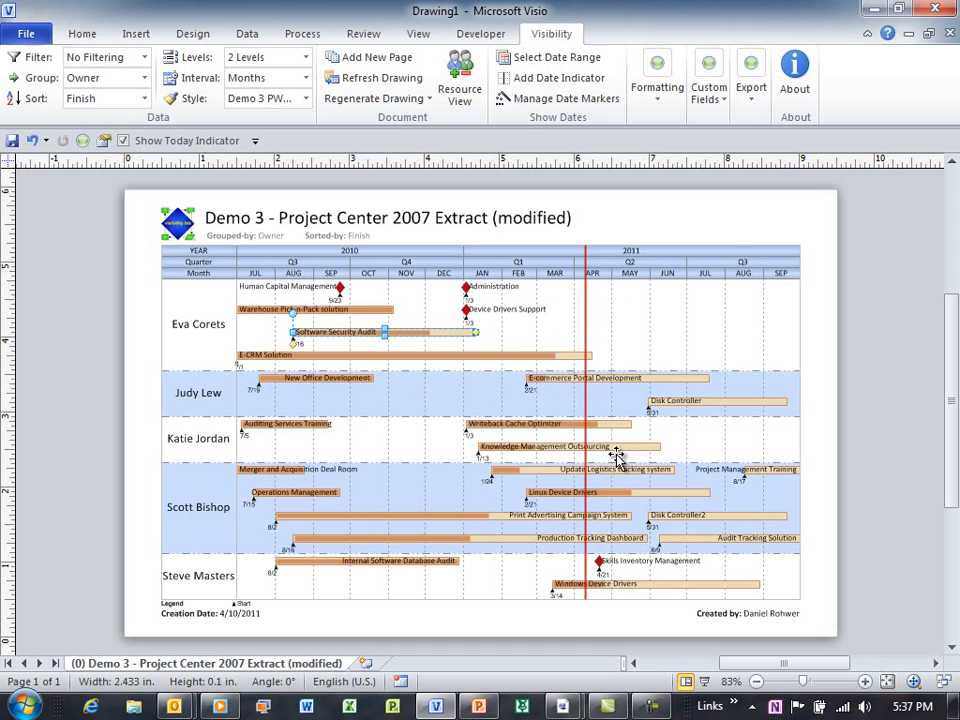
pyautogui.moveTo(544, 476)
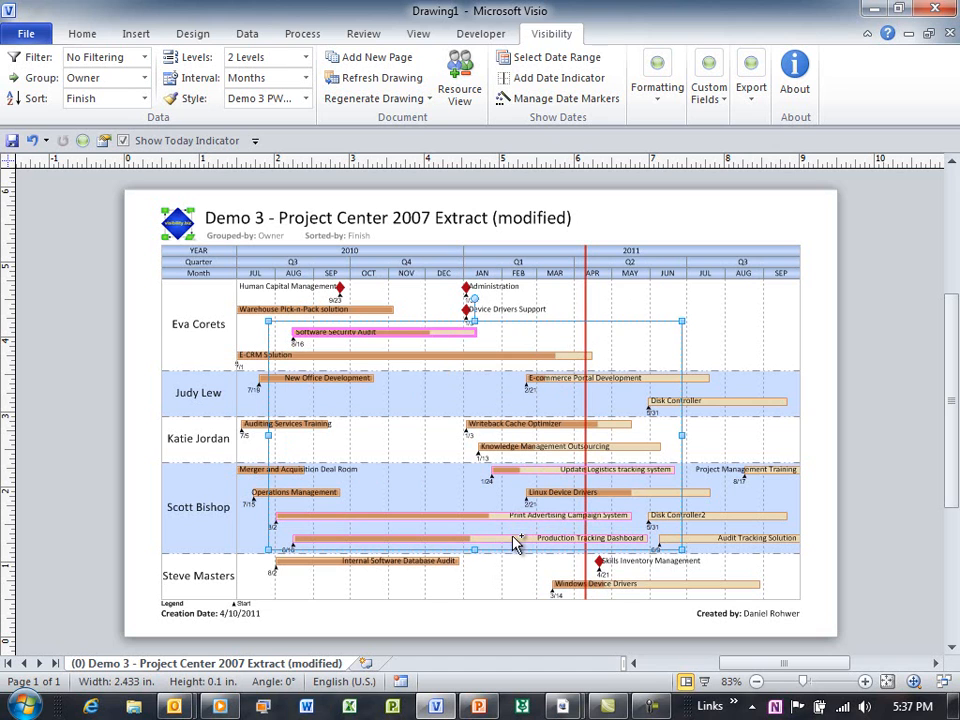
pyautogui.click(82, 32)
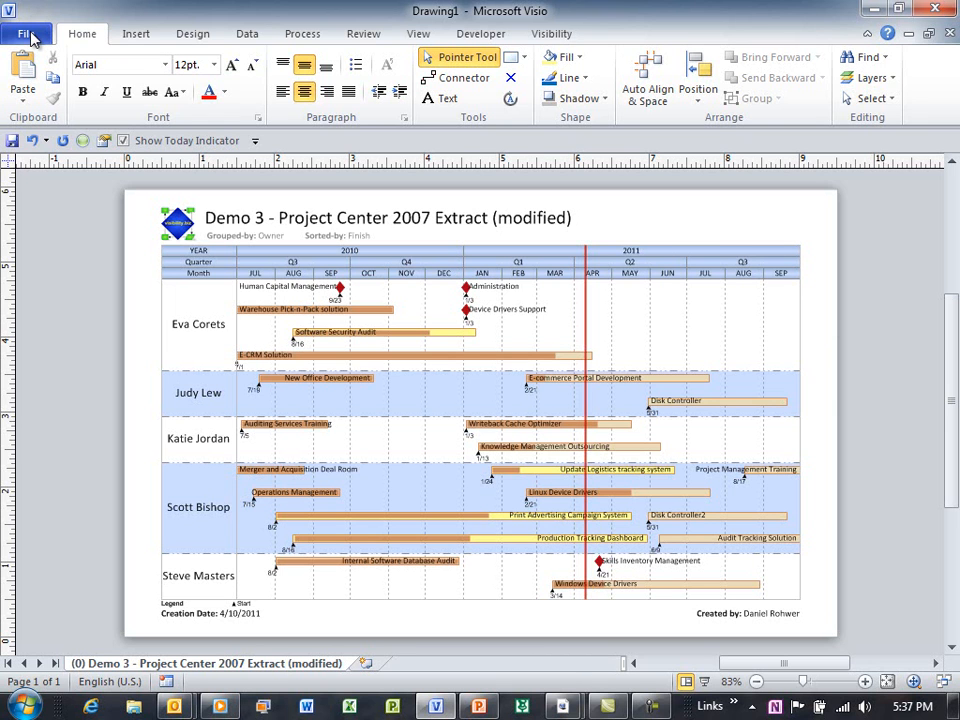
# Step: Save the drawing as a Web Page (*.htm) named Drawing1.htm in the Contoso - SharePoint2007 location
pyautogui.click(28, 32)
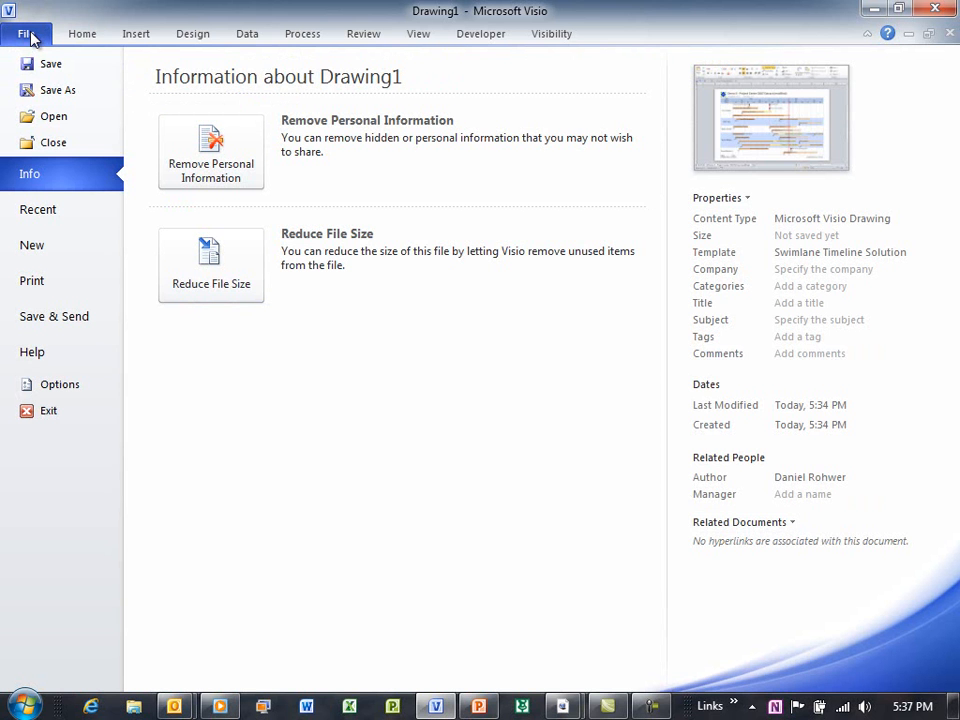
pyautogui.click(58, 90)
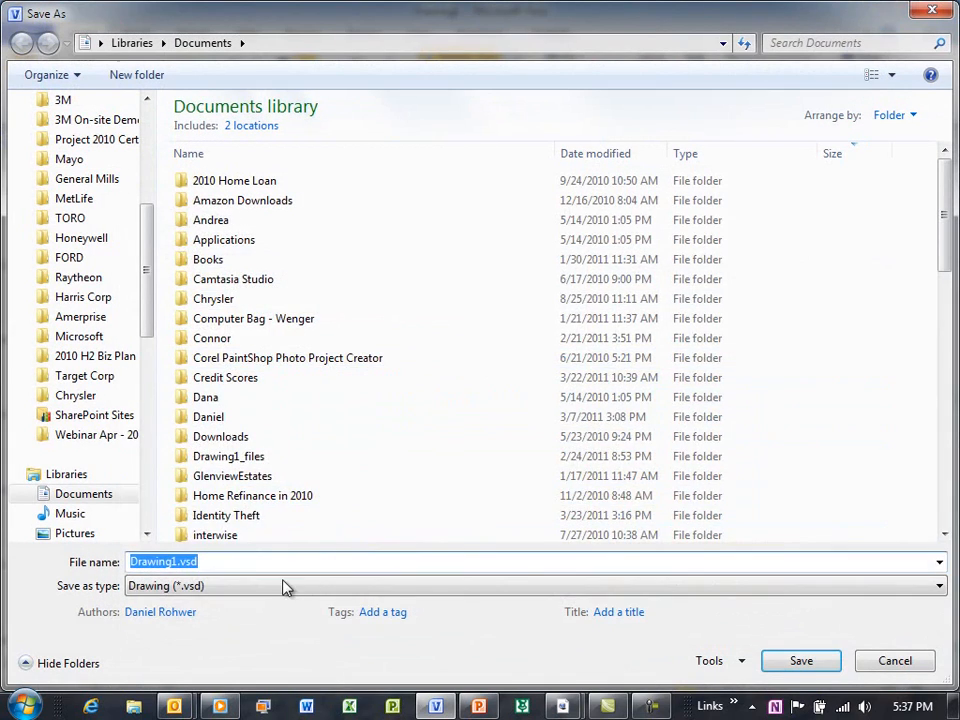
pyautogui.click(936, 584)
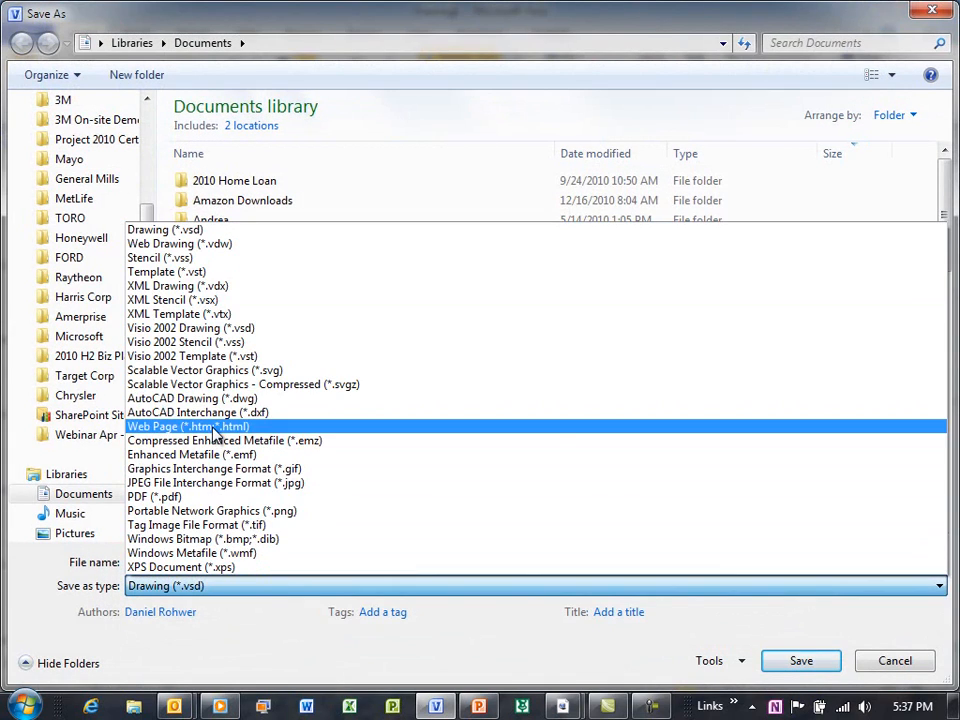
pyautogui.click(188, 426)
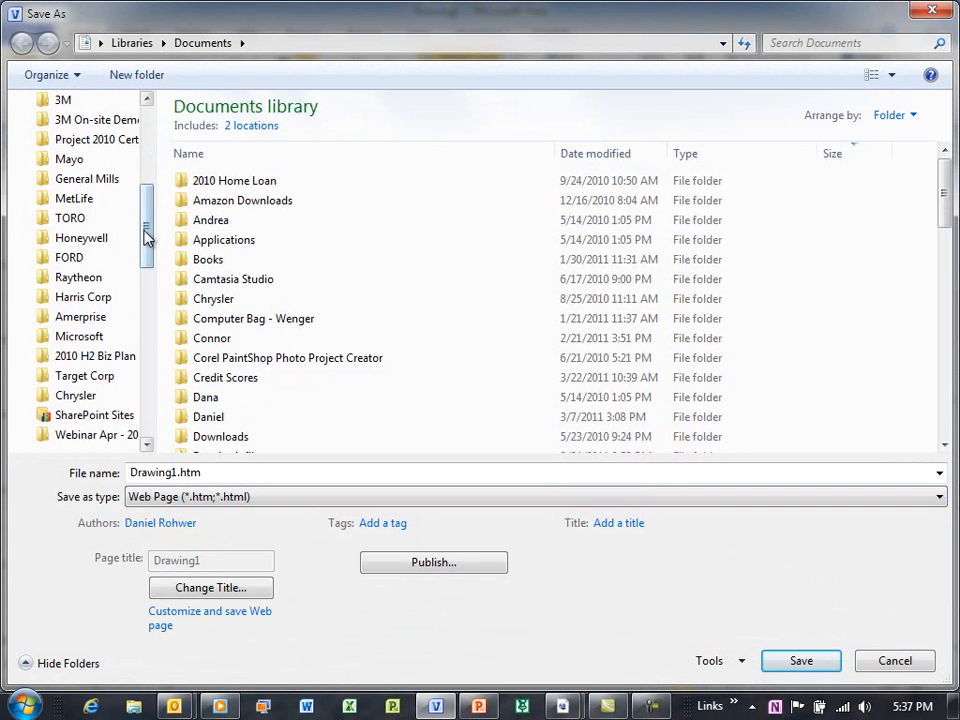
pyautogui.scroll(-3)
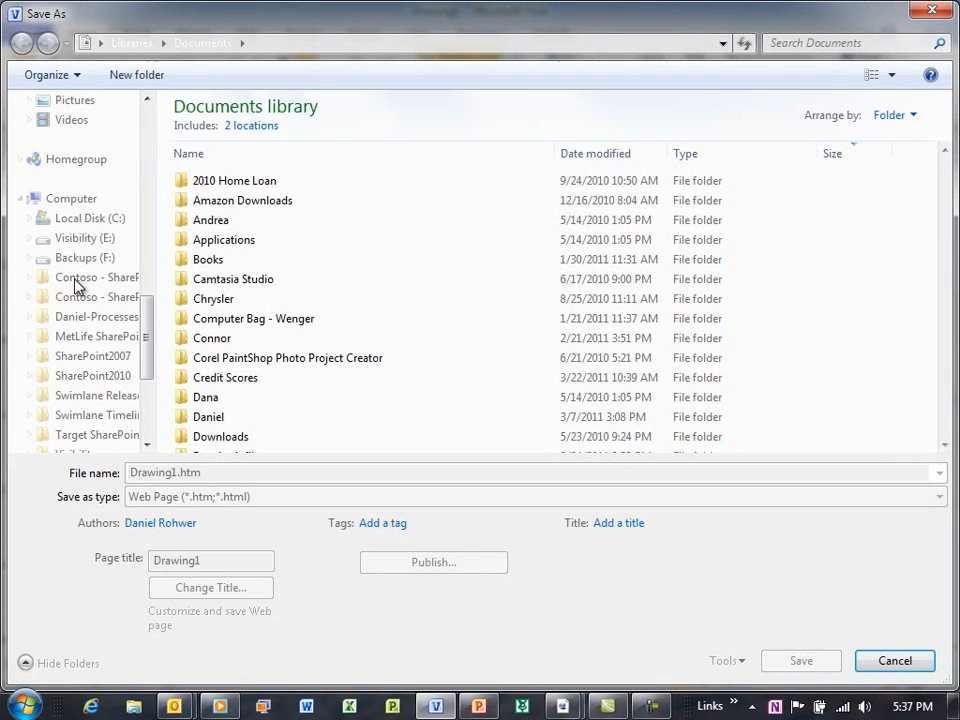
pyautogui.click(96, 276)
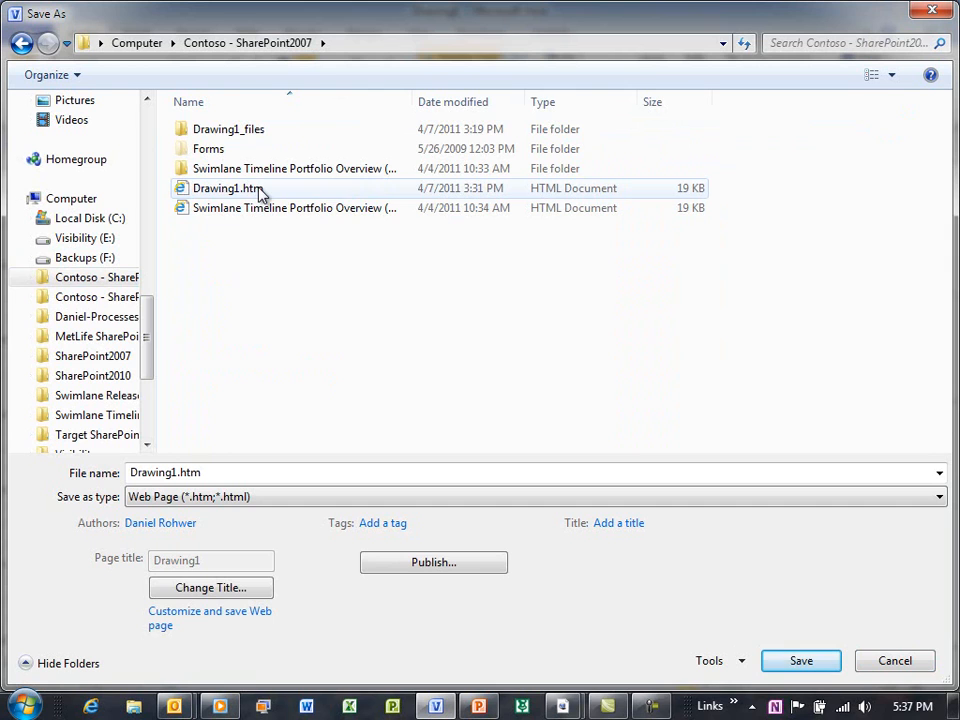
pyautogui.moveTo(224, 188)
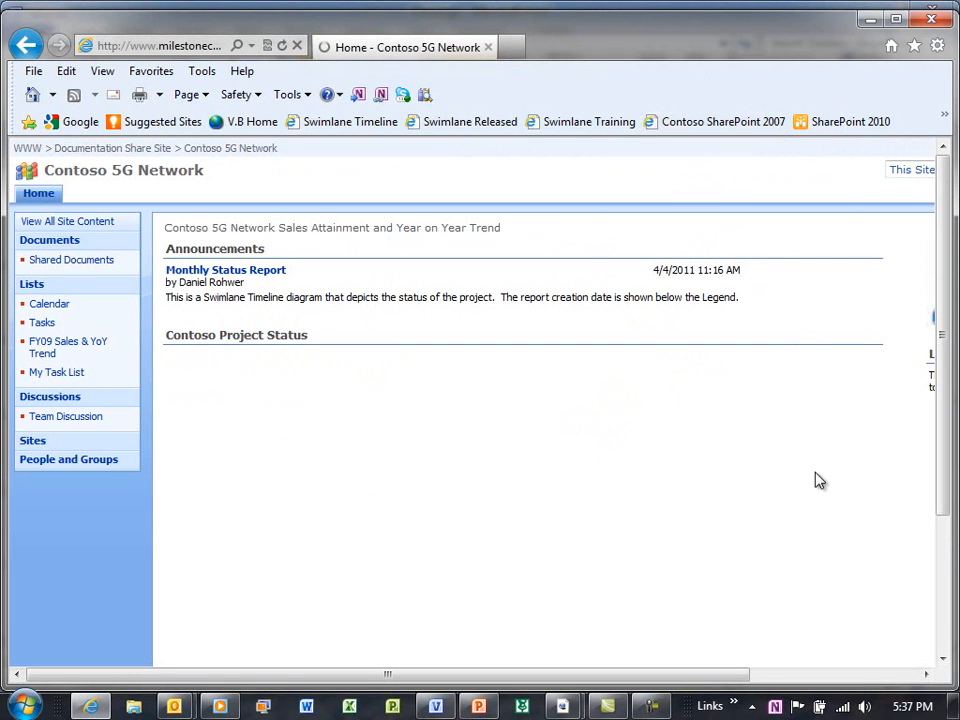
pyautogui.moveTo(640, 532)
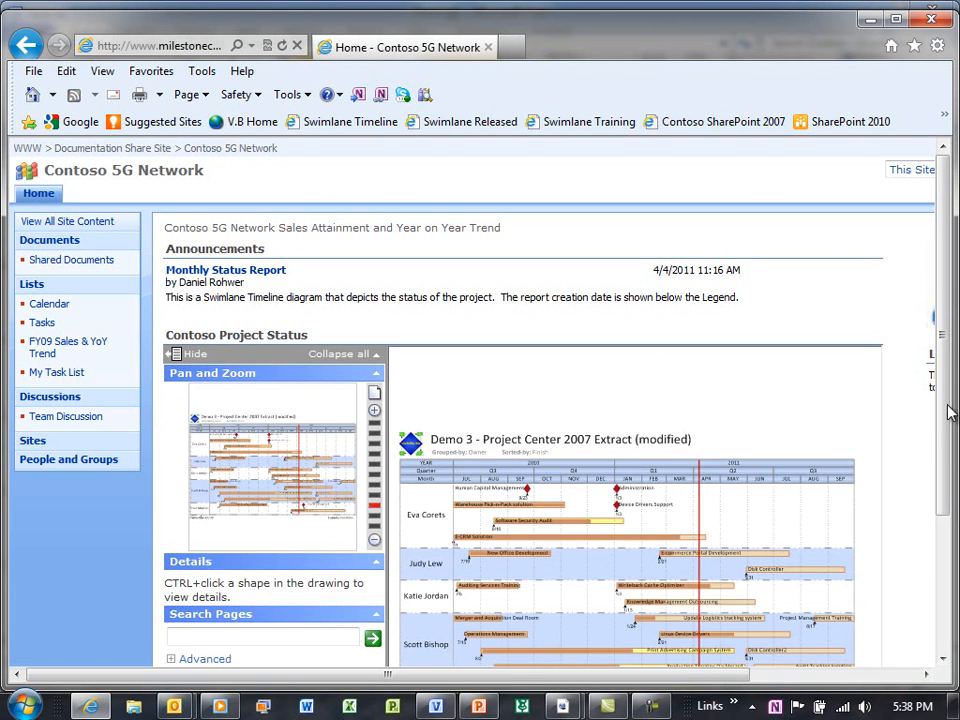
# Step: Scroll to the Contoso Project Status web part and hide the Pan and Zoom panel for a full-width timeline
pyautogui.scroll(-3)
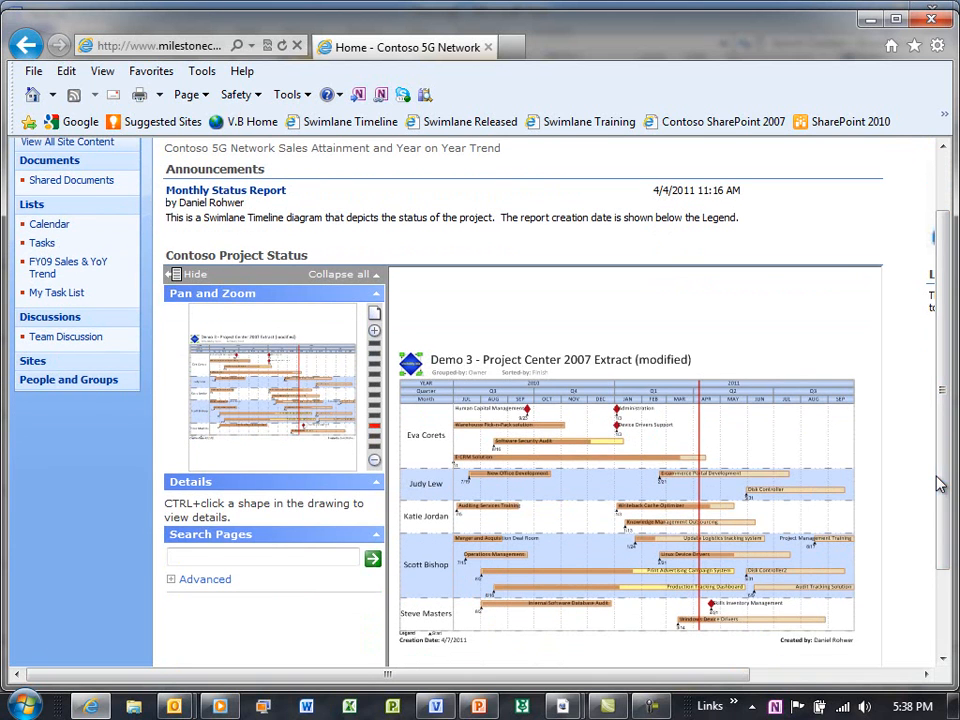
pyautogui.moveTo(290, 412)
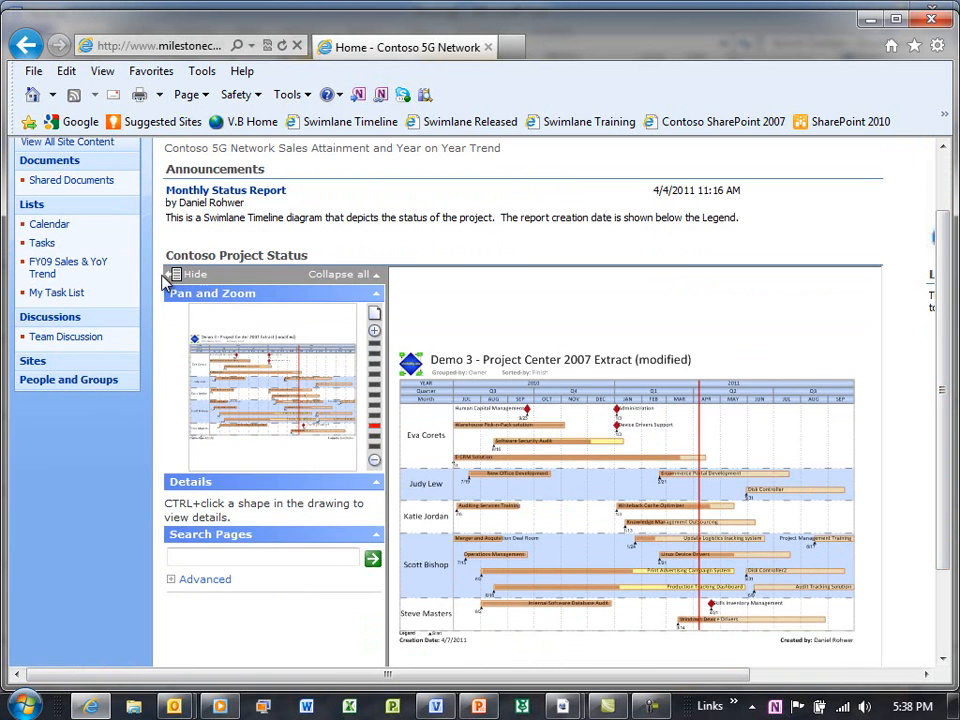
pyautogui.click(176, 276)
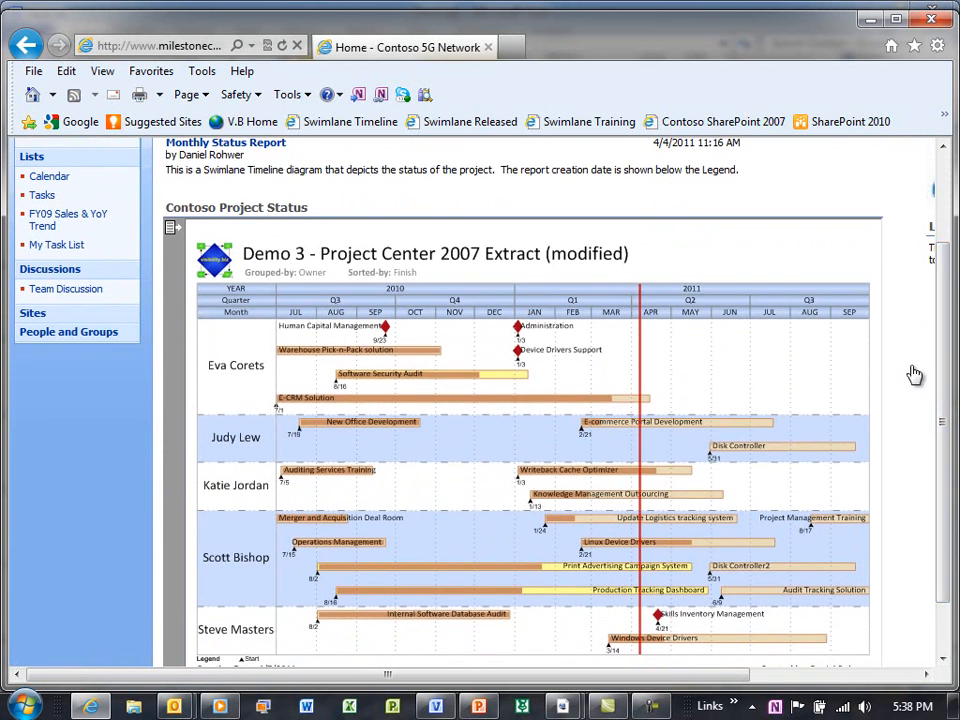
# Step: Show the side panels and search the timeline pages for 'disk controller', returning two results
pyautogui.click(176, 226)
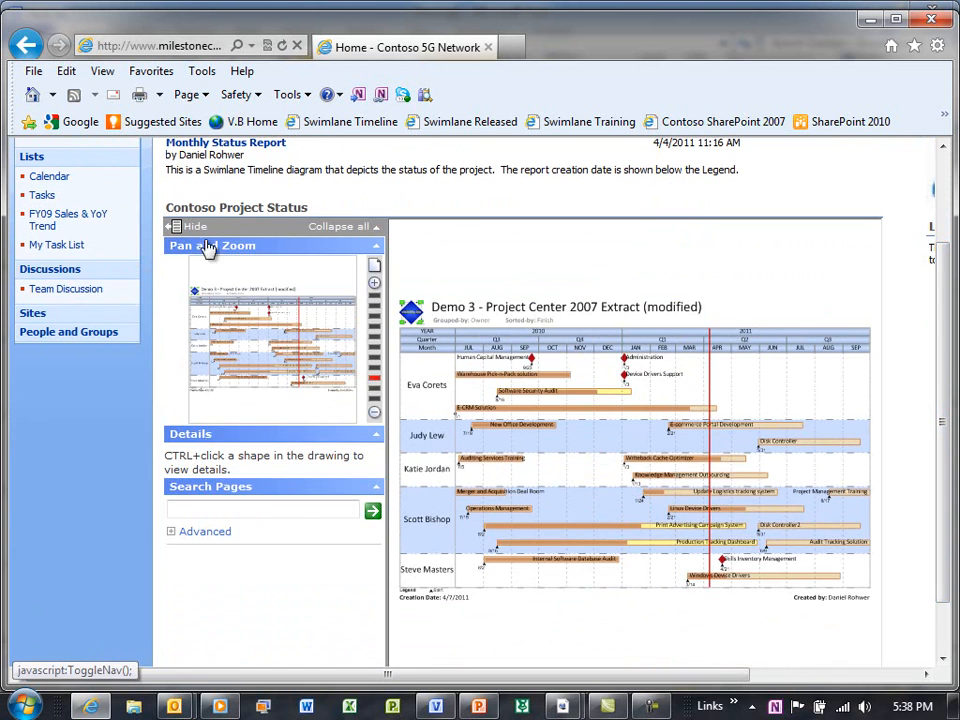
pyautogui.moveTo(278, 384)
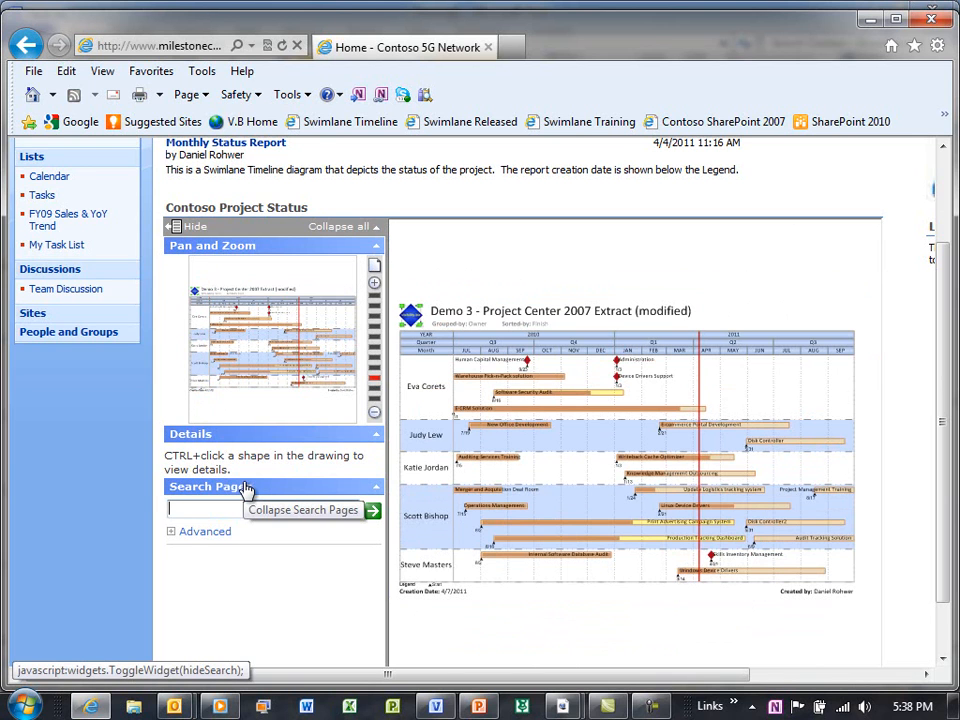
pyautogui.write('disk')
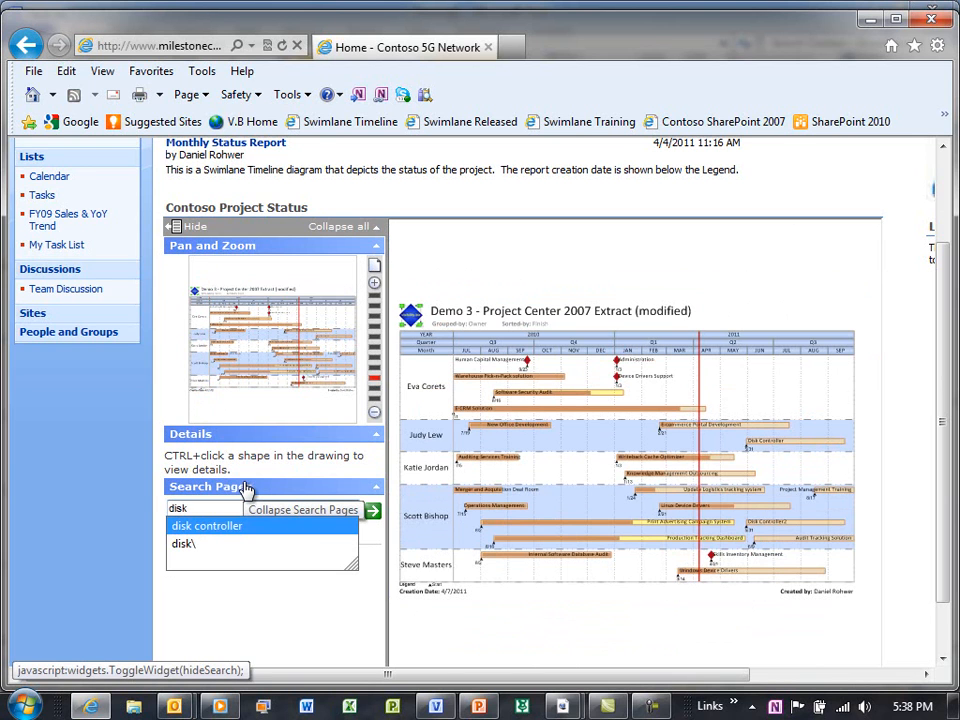
pyautogui.click(204, 524)
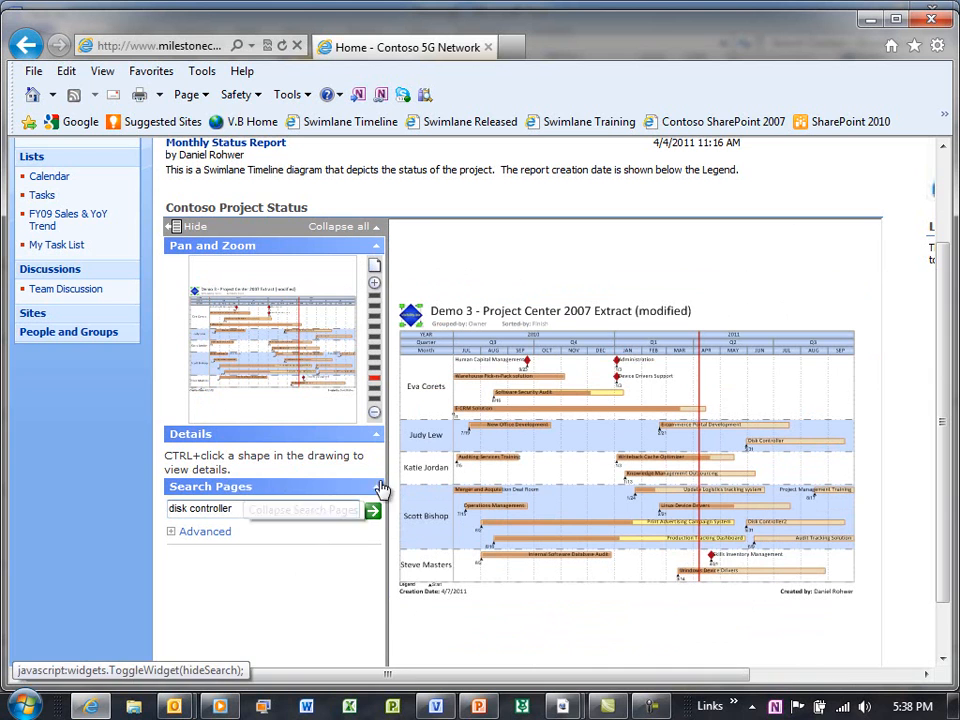
pyautogui.click(372, 512)
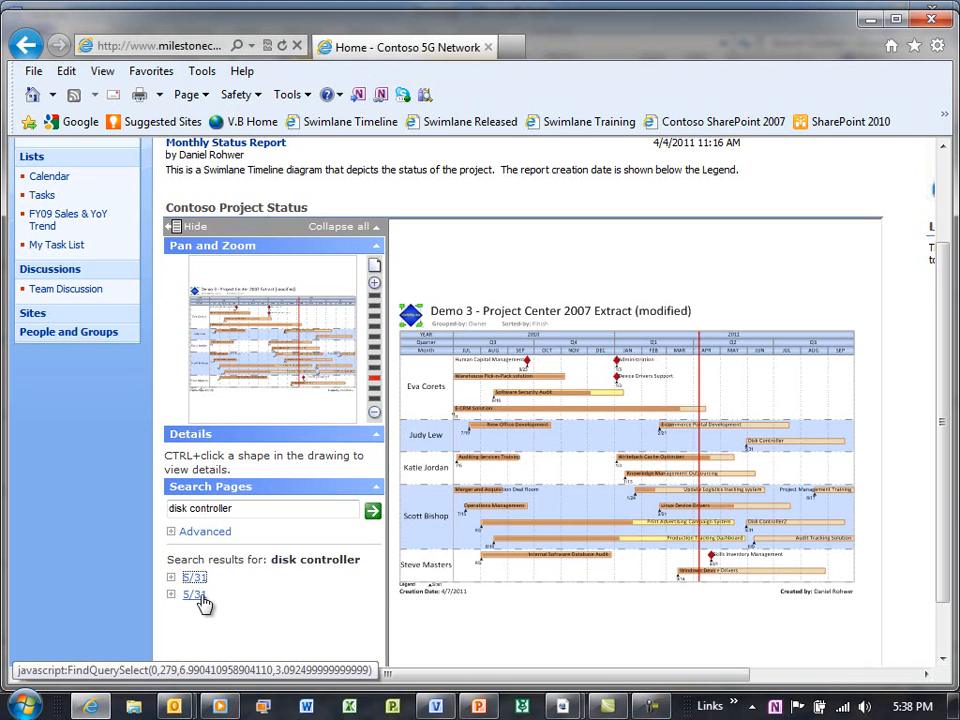
pyautogui.click(172, 594)
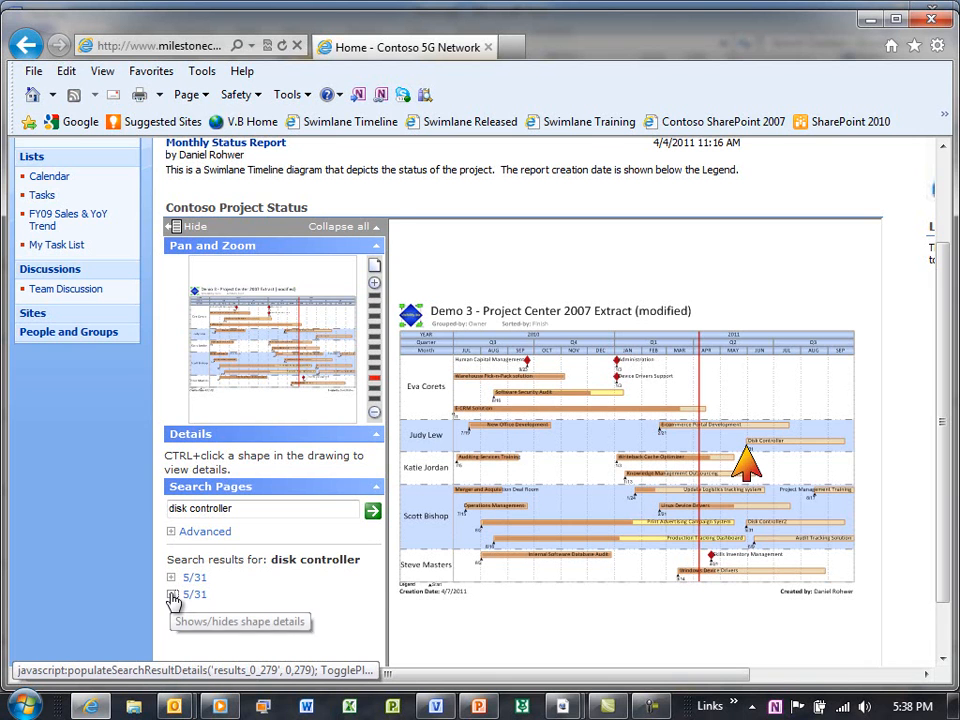
pyautogui.click(172, 594)
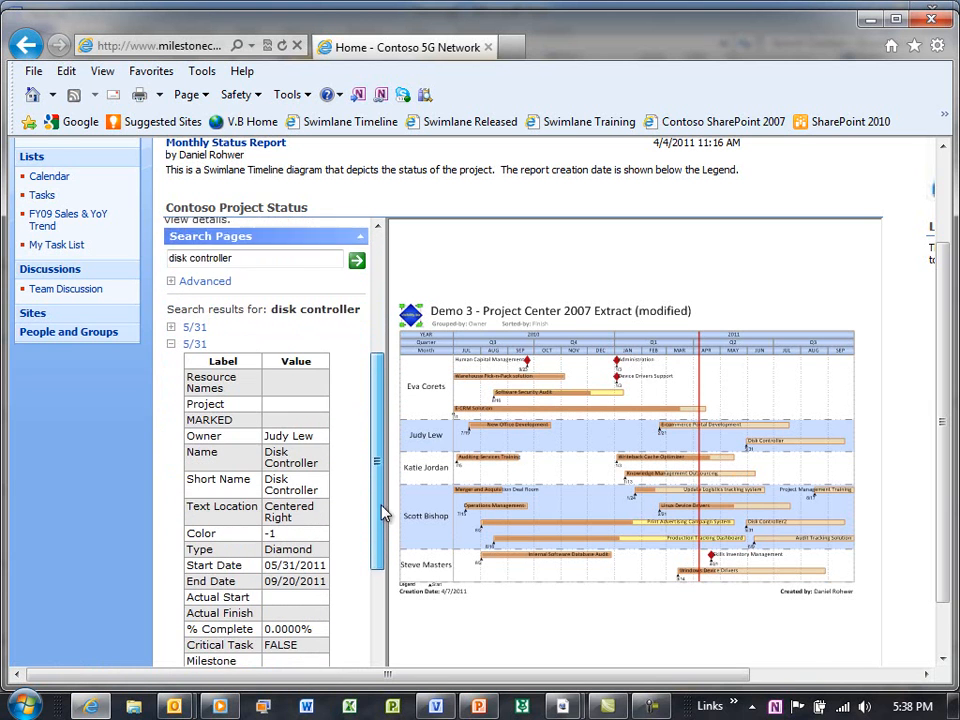
pyautogui.scroll(-3)
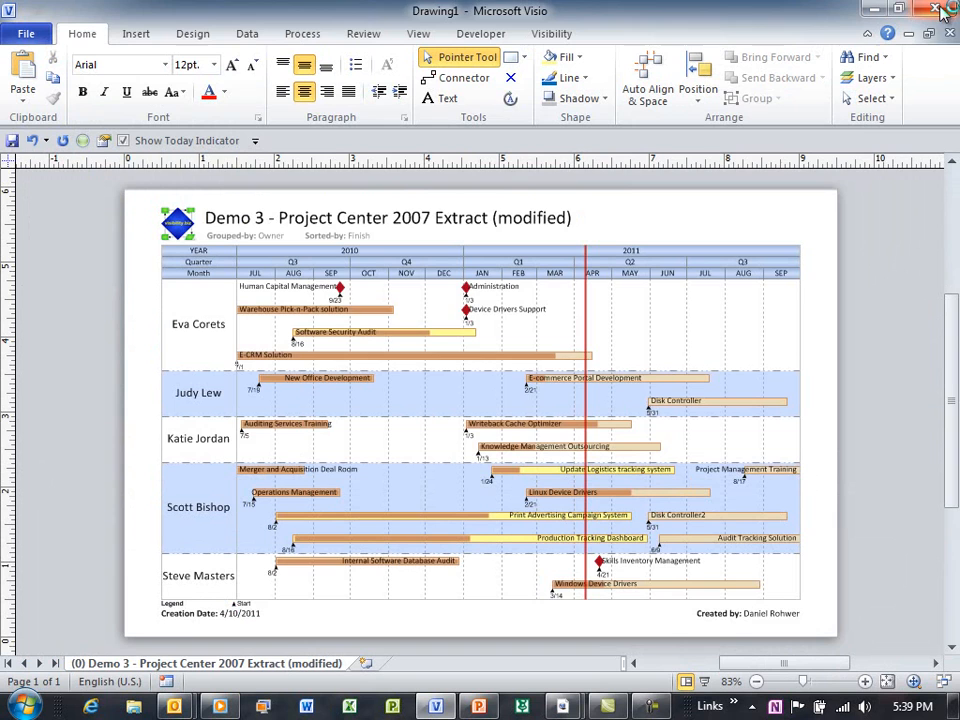
# Step: Close the Visio drawing and discard the changes without saving
pyautogui.click(938, 8)
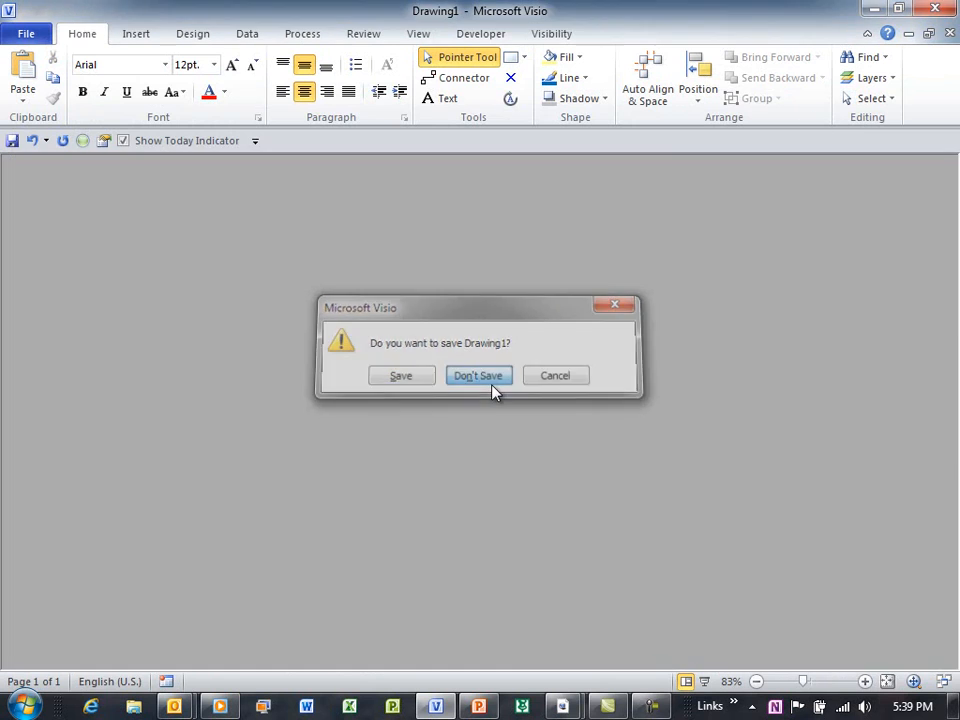
pyautogui.click(478, 376)
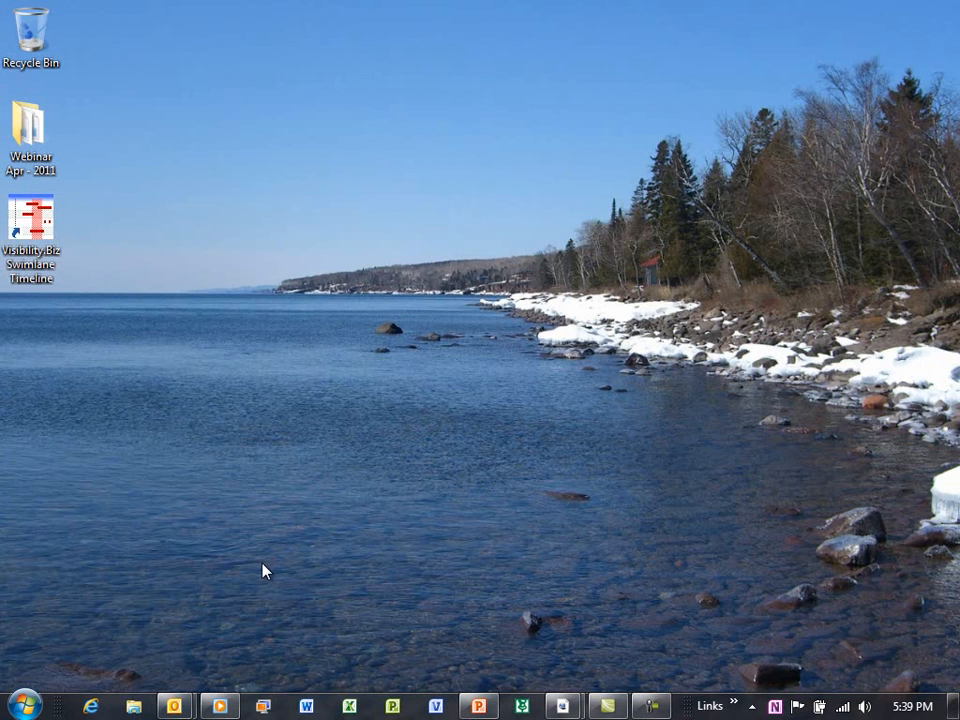
pyautogui.moveTo(138, 560)
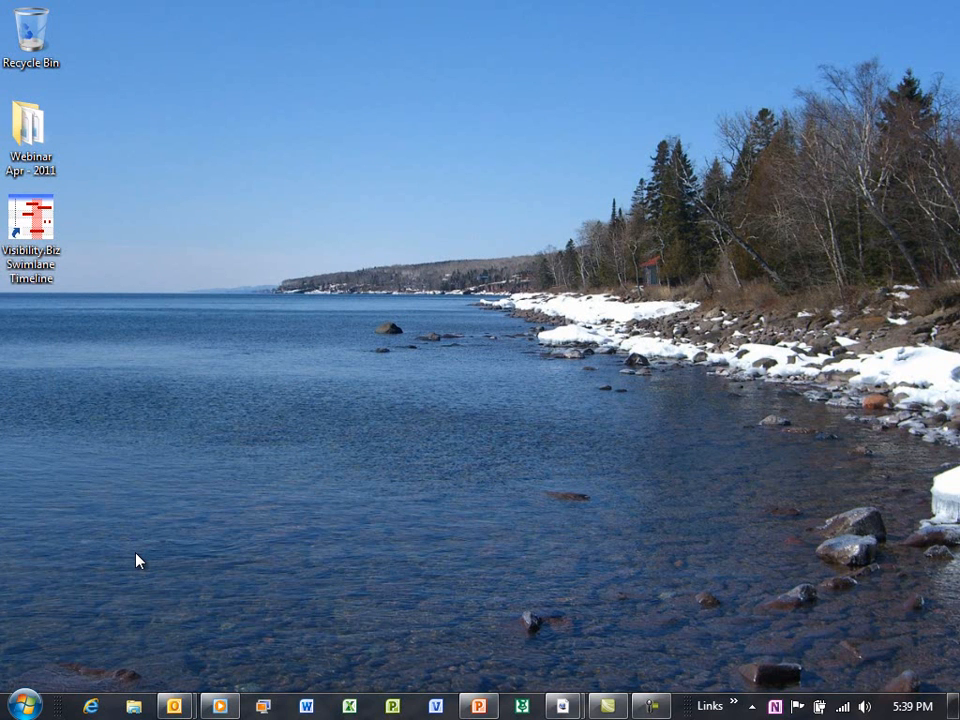
pyautogui.moveTo(194, 430)
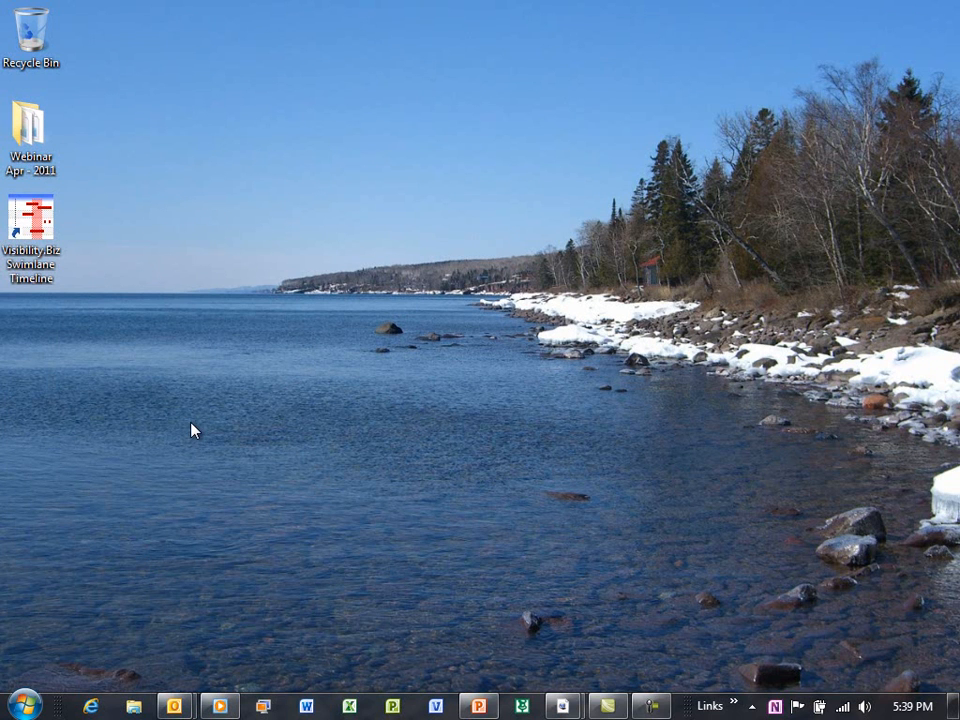
pyautogui.click(32, 220)
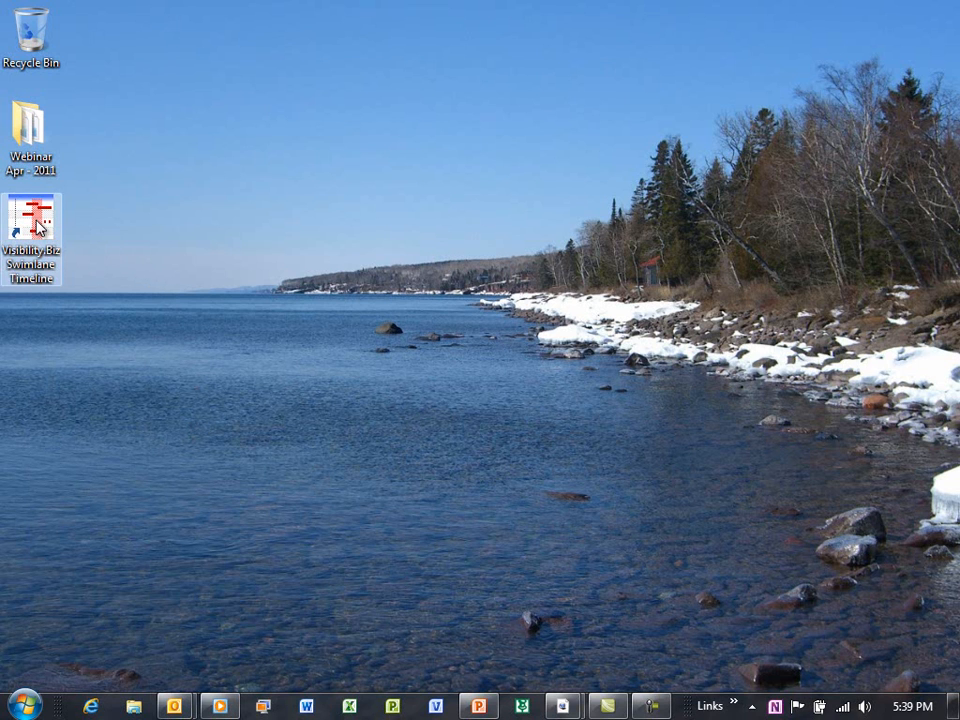